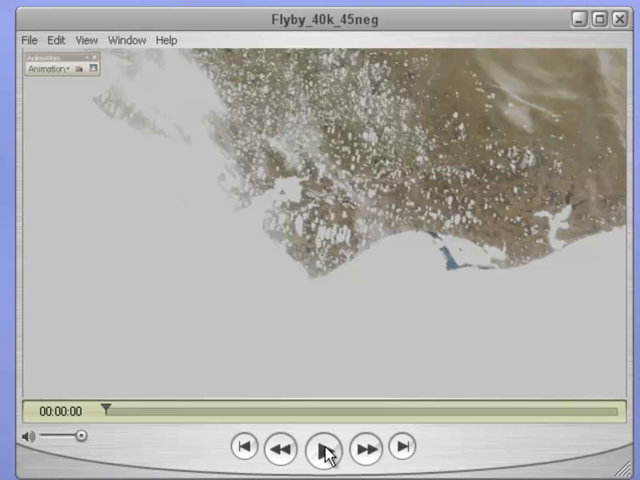
- Play the Flyby_40k_45neg movie in QuickTime Player through to 00:00:30
{"action": "left_click", "coordinate": [323, 448]}
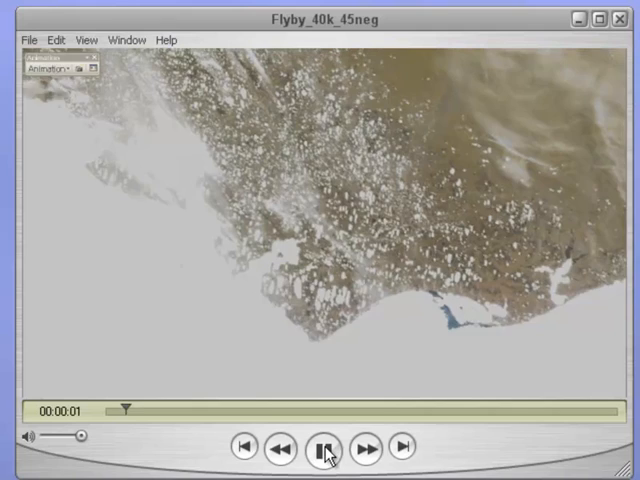
{"action": "left_click", "coordinate": [323, 447]}
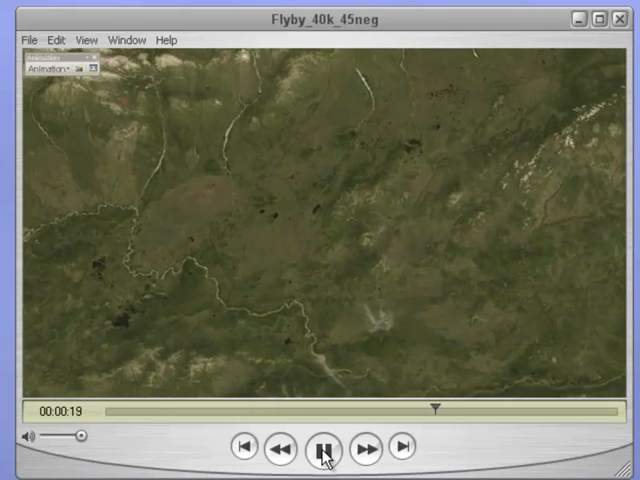
{"action": "left_click", "coordinate": [320, 447]}
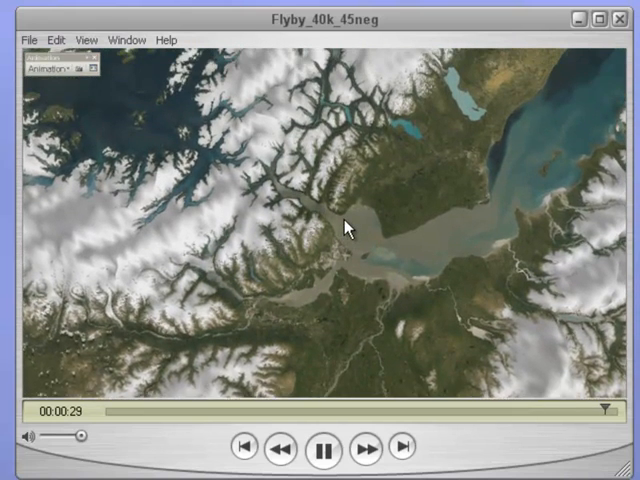
{"action": "left_click", "coordinate": [323, 448]}
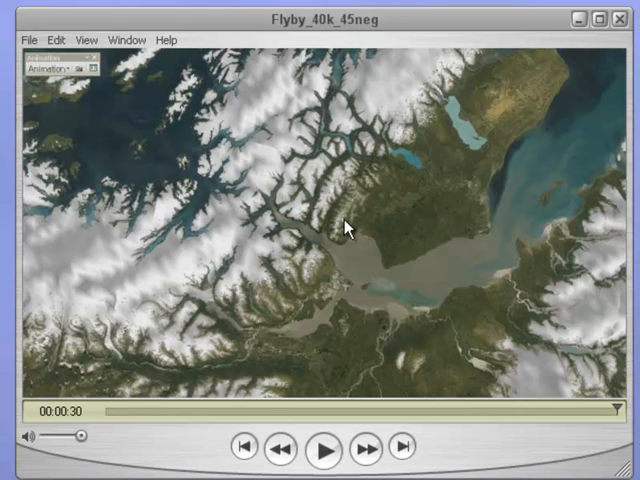
{"action": "mouse_move", "coordinate": [343, 241]}
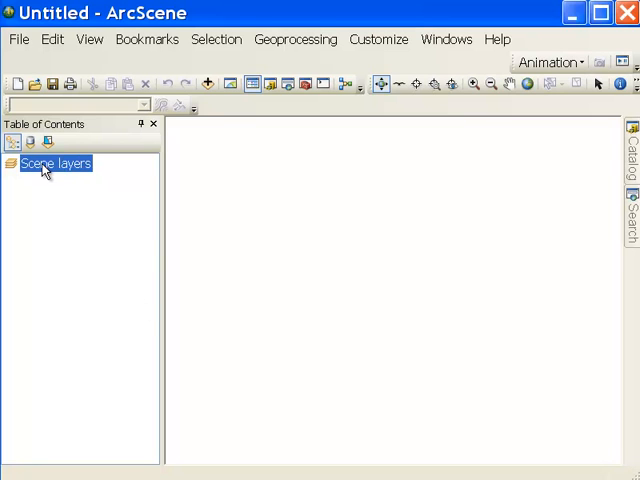
- Add AK_MODIS_17June2013.tif to the scene and collapse its band legend
{"action": "right_click", "coordinate": [54, 163]}
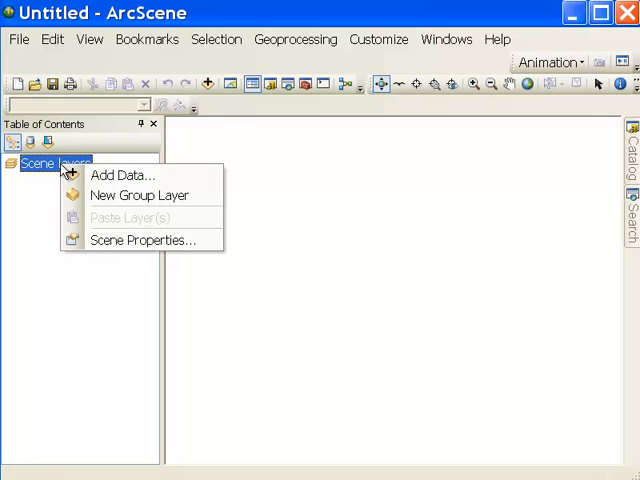
{"action": "left_click", "coordinate": [115, 174]}
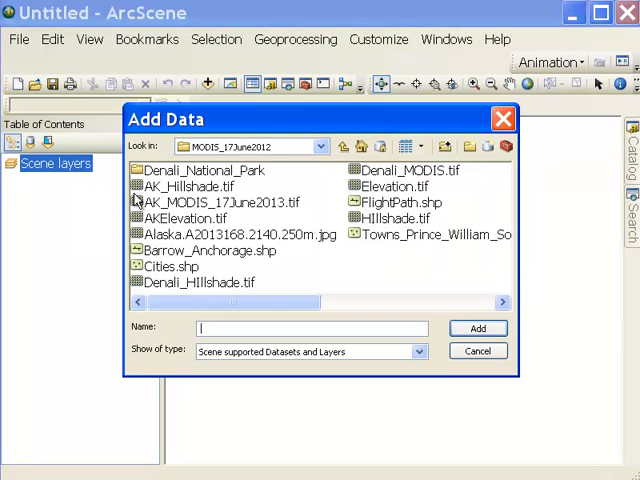
{"action": "left_click", "coordinate": [221, 202]}
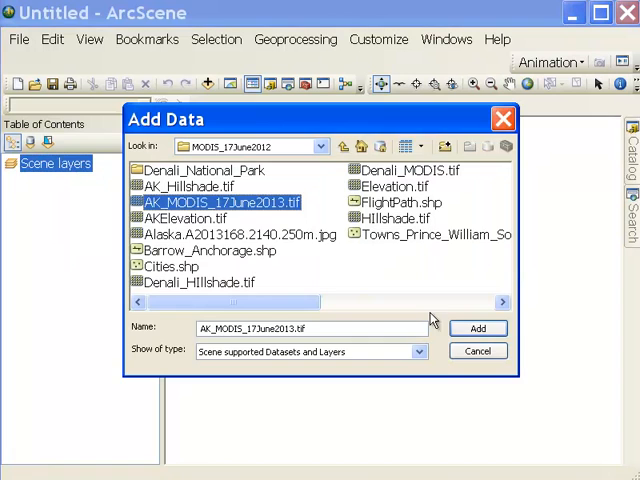
{"action": "left_click", "coordinate": [477, 328]}
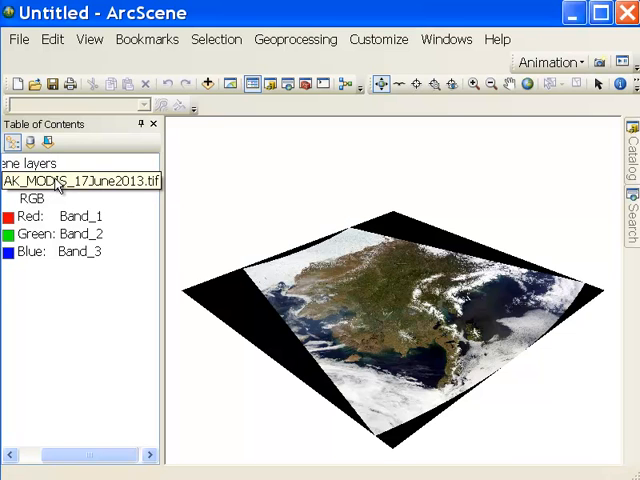
{"action": "left_click", "coordinate": [80, 181]}
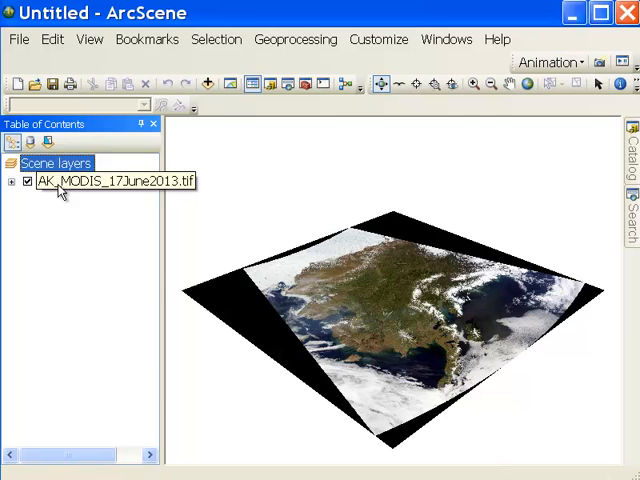
- Set the MODIS layer's base heights from the AKElevation.tif surface
{"action": "right_click", "coordinate": [95, 180]}
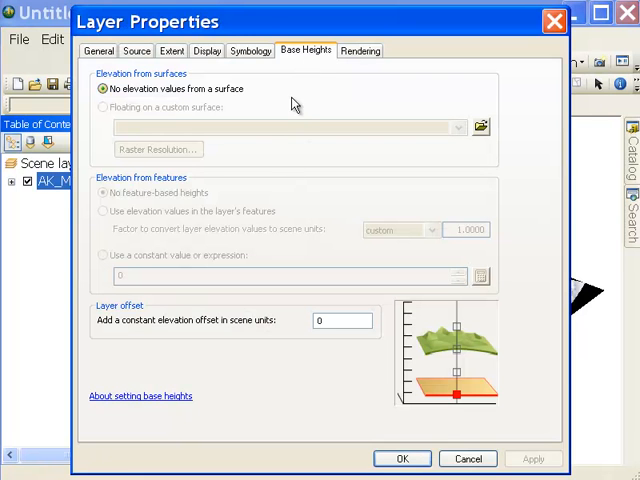
{"action": "left_click", "coordinate": [483, 126]}
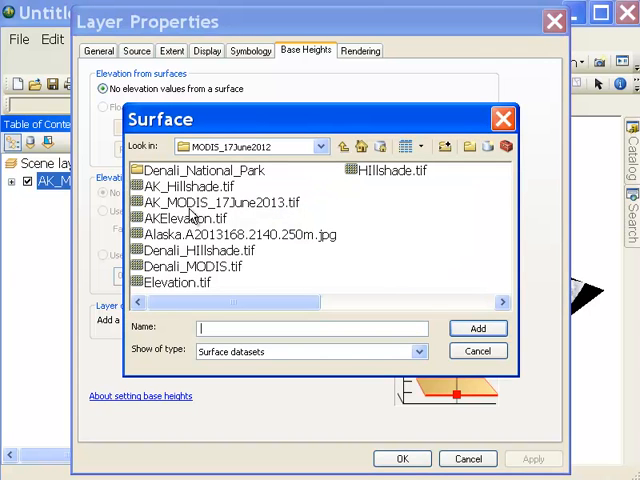
{"action": "left_click", "coordinate": [188, 218]}
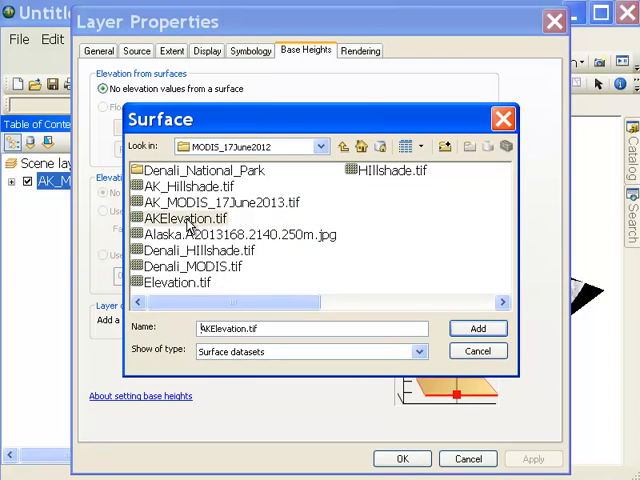
{"action": "left_click", "coordinate": [477, 351]}
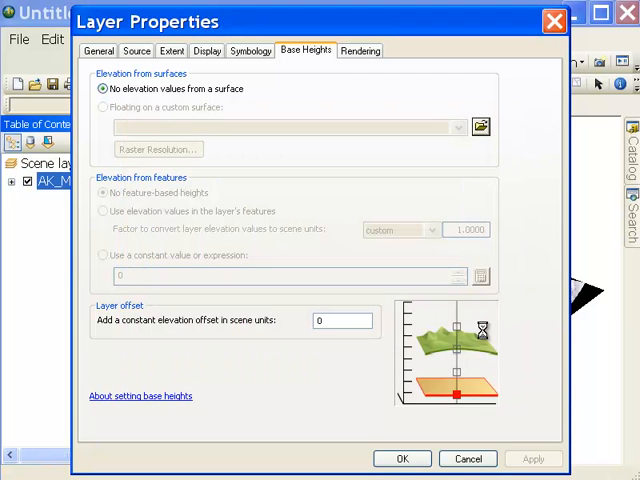
{"action": "left_click", "coordinate": [402, 458]}
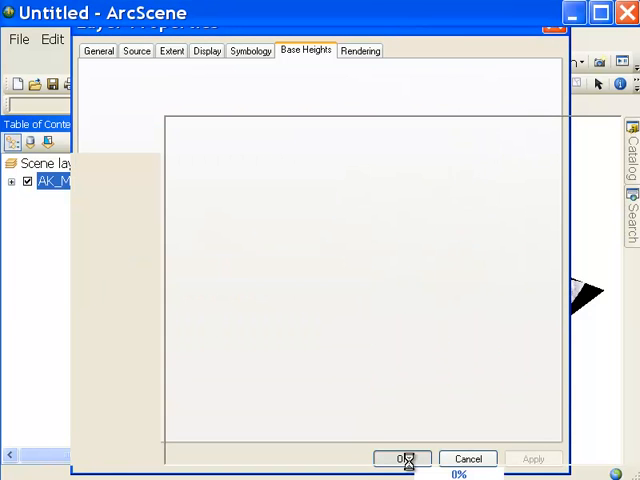
{"action": "left_click", "coordinate": [404, 459]}
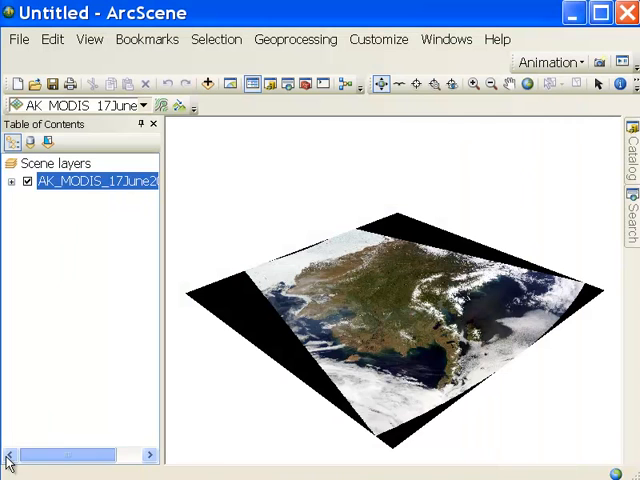
- Set the scene's vertical exaggeration to 5 with a turquoise background
{"action": "right_click", "coordinate": [55, 163]}
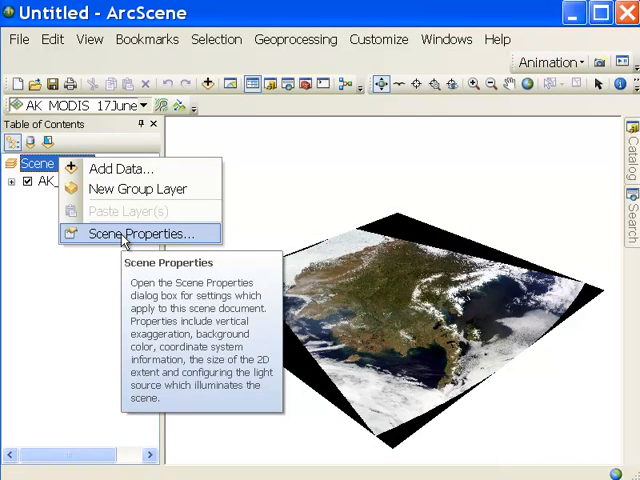
{"action": "left_click", "coordinate": [141, 233]}
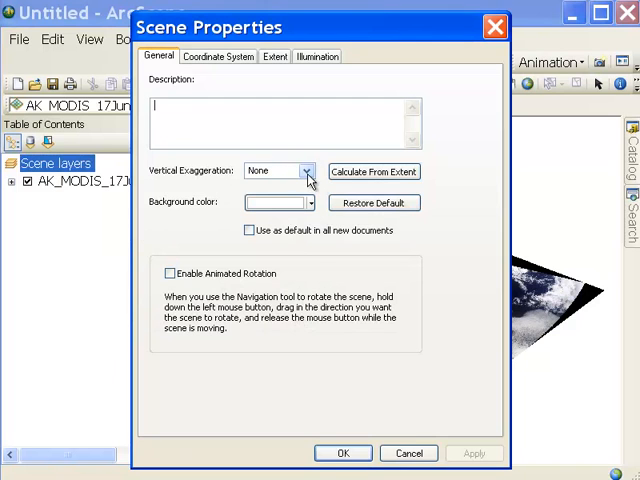
{"action": "left_click", "coordinate": [308, 171]}
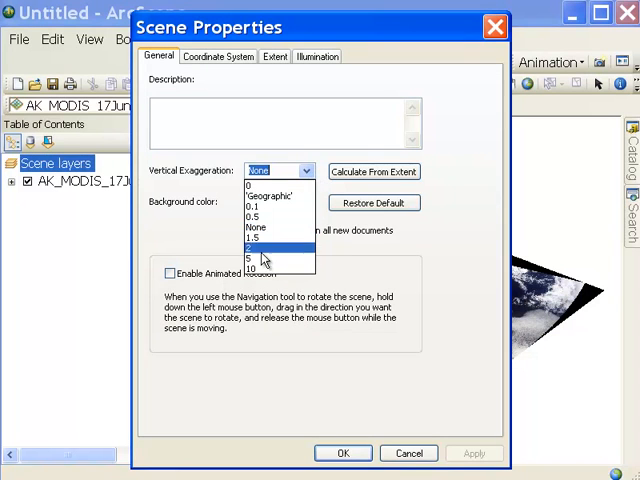
{"action": "left_click", "coordinate": [256, 258]}
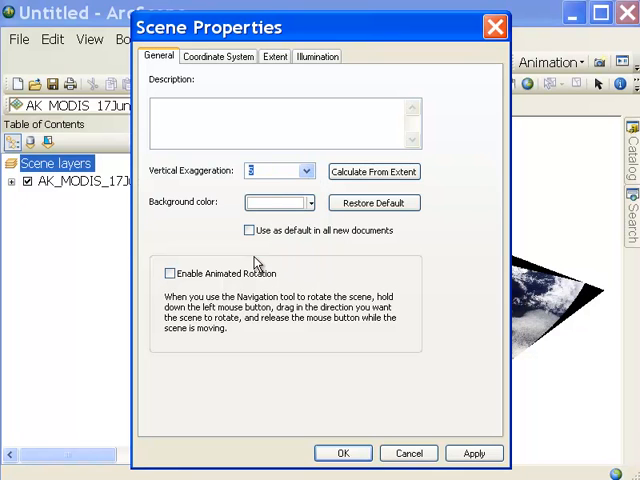
{"action": "left_click", "coordinate": [309, 203]}
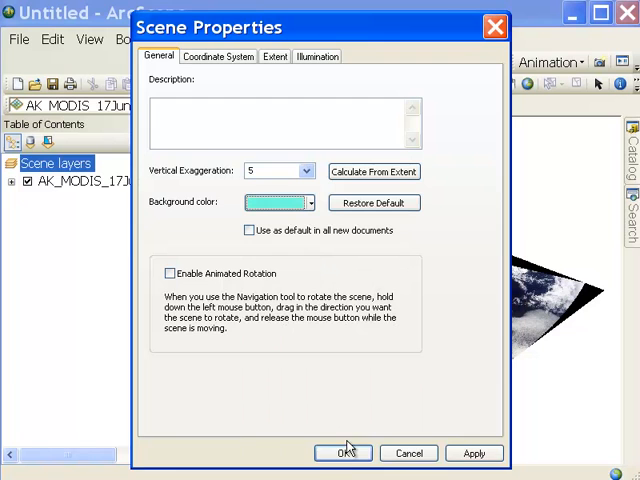
{"action": "left_click", "coordinate": [343, 453]}
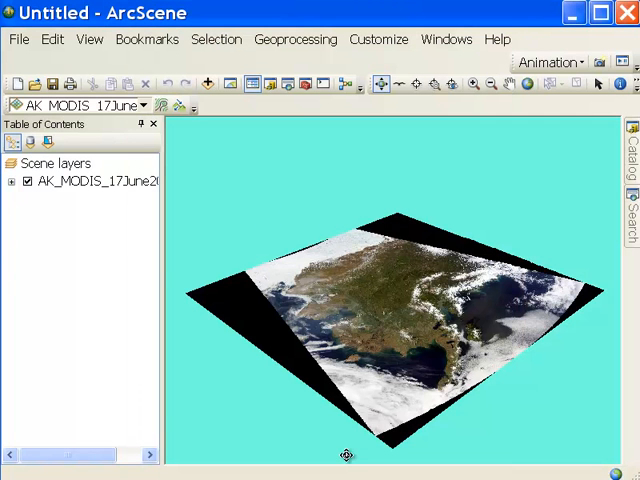
{"action": "mouse_move", "coordinate": [405, 110]}
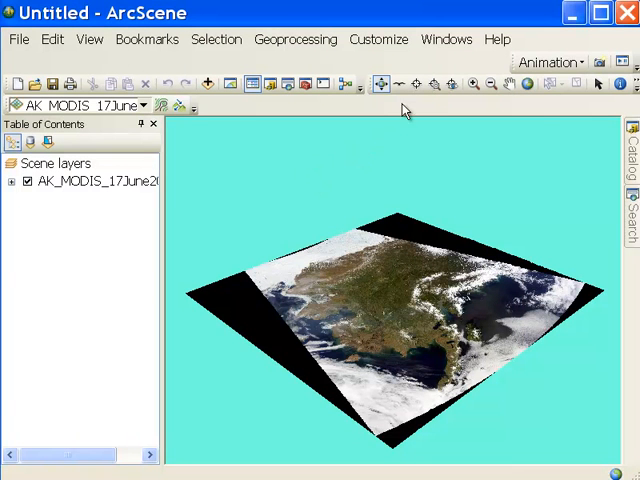
{"action": "mouse_move", "coordinate": [380, 84]}
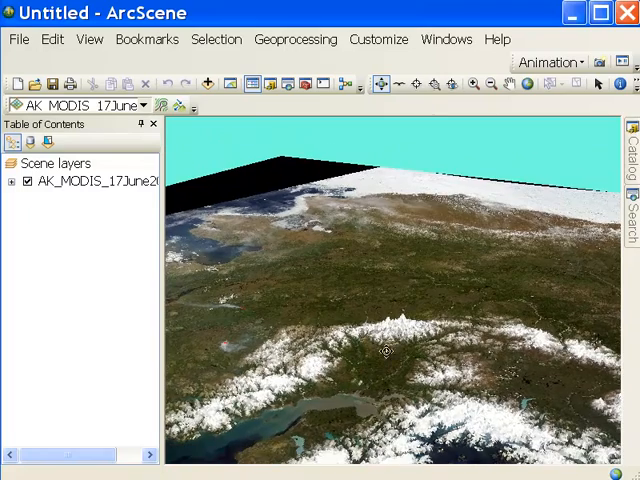
- Tilt and zoom in low over the exaggerated snowy mountain terrain
{"action": "left_click_drag", "start_coordinate": [390, 350], "coordinate": [400, 310]}
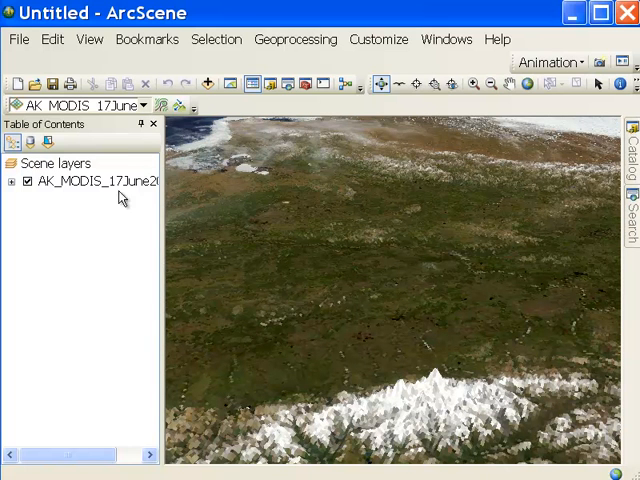
- Add Barrow_Anchorage.shp to the scene and zoom to the route layer
{"action": "right_click", "coordinate": [55, 163]}
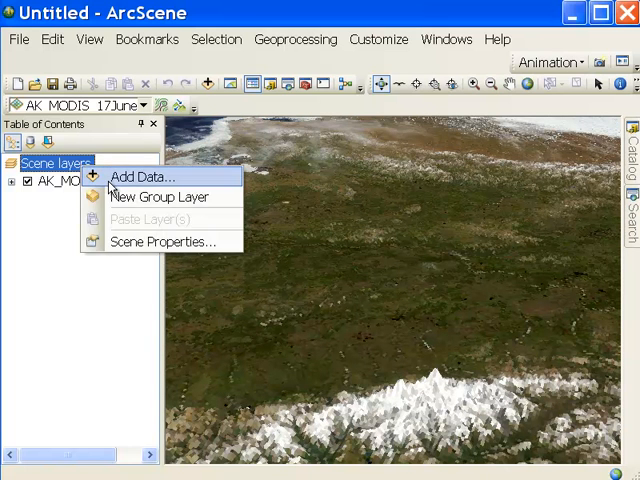
{"action": "left_click", "coordinate": [141, 176]}
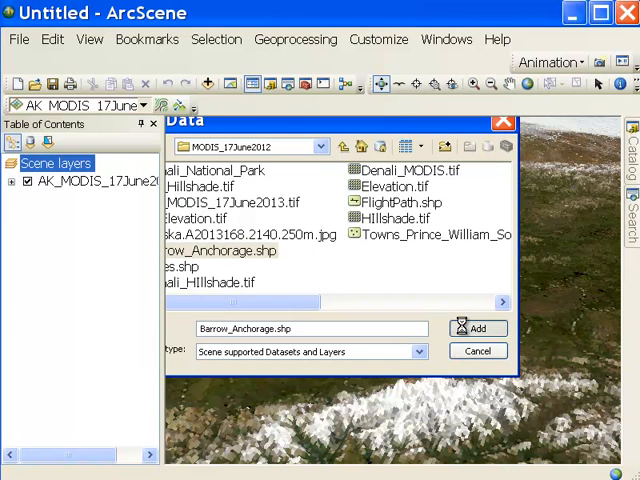
{"action": "left_click", "coordinate": [477, 328]}
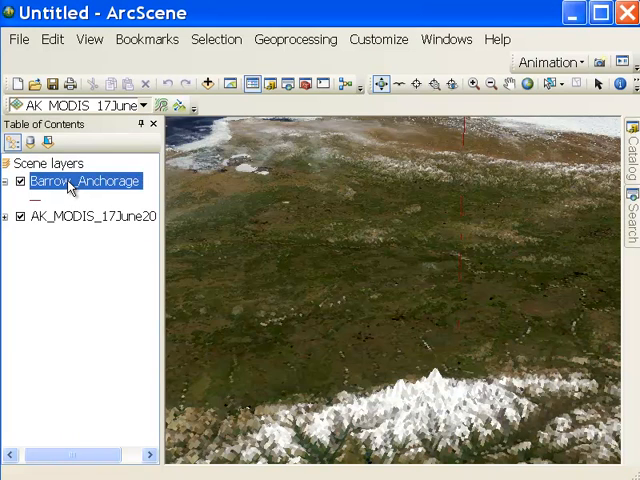
{"action": "right_click", "coordinate": [70, 180]}
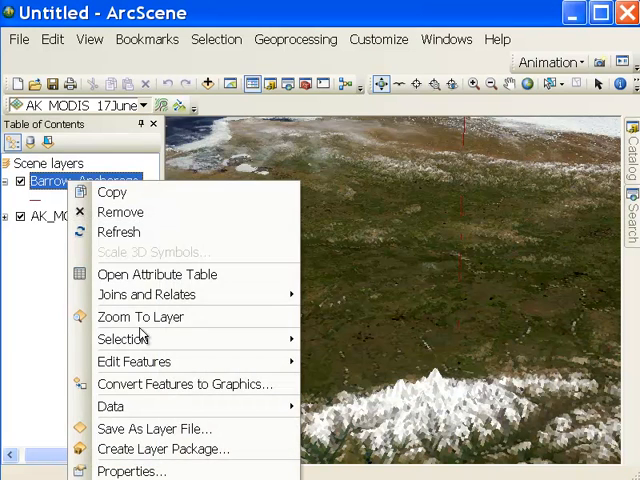
{"action": "left_click", "coordinate": [140, 316]}
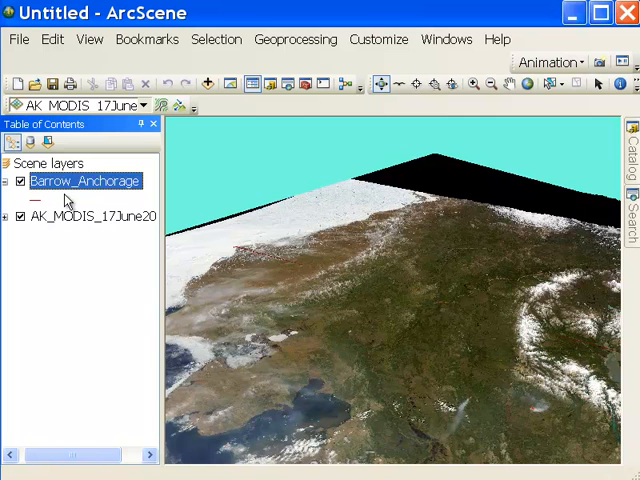
{"action": "right_click", "coordinate": [85, 180]}
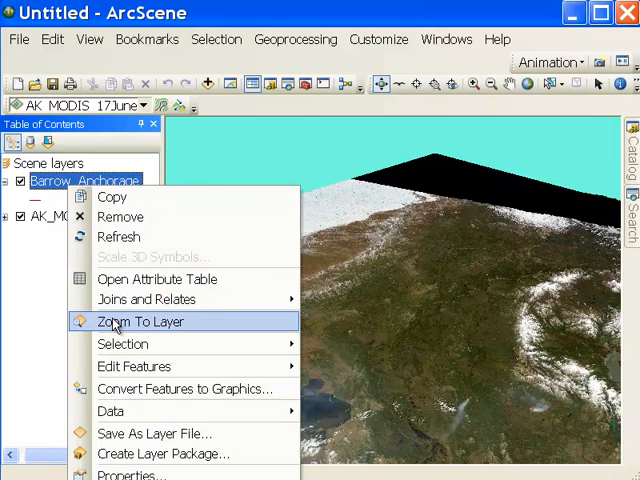
{"action": "left_click", "coordinate": [142, 321]}
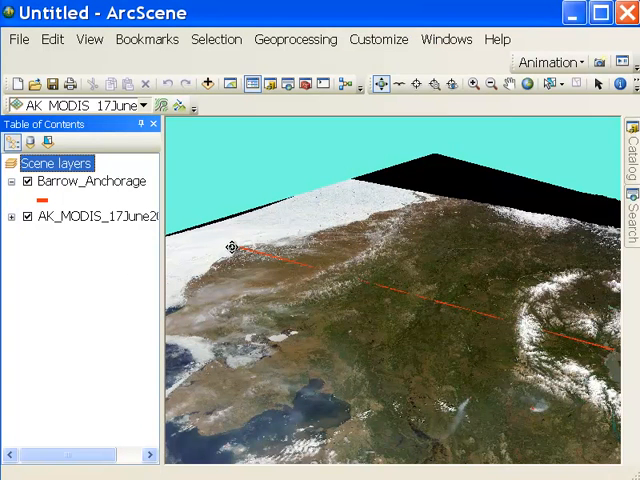
{"action": "mouse_move", "coordinate": [318, 269]}
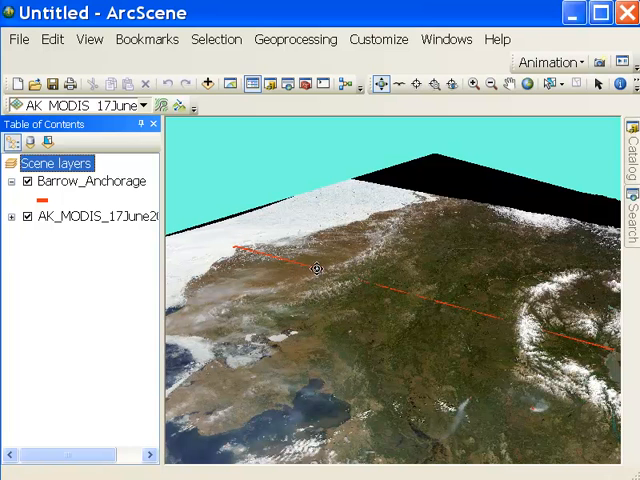
{"action": "mouse_move", "coordinate": [633, 355]}
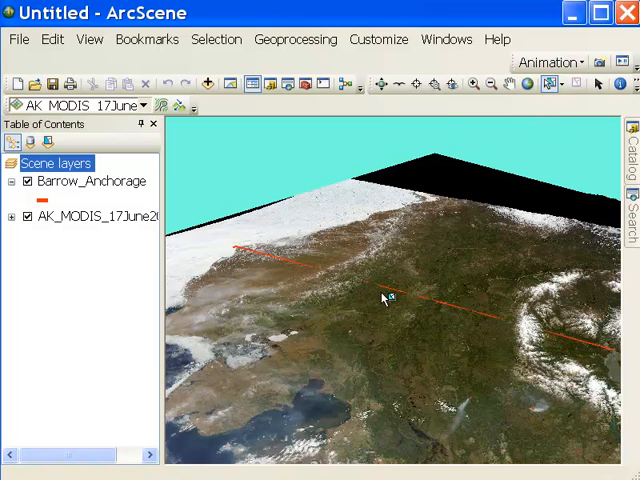
{"action": "mouse_move", "coordinate": [432, 312]}
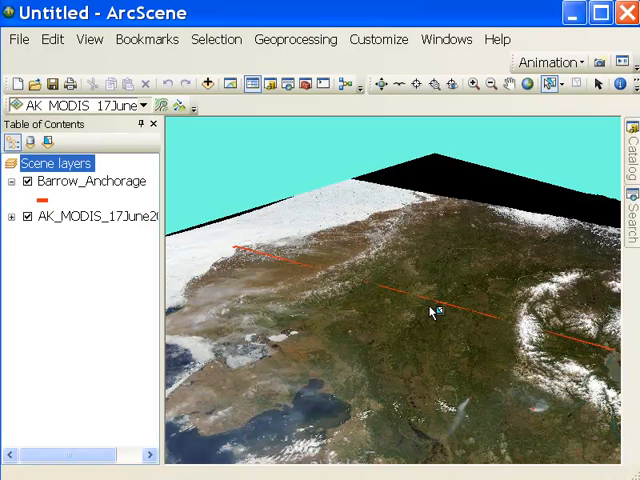
- View the Barrow_Anchorage attribute table, then open the Animation dropdown
{"action": "right_click", "coordinate": [90, 181]}
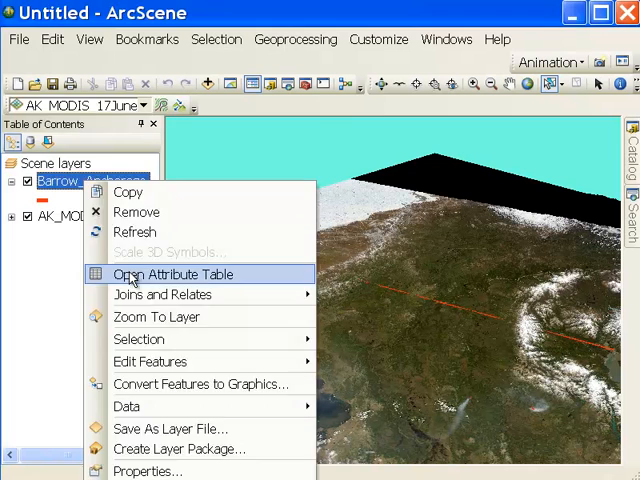
{"action": "left_click", "coordinate": [173, 274]}
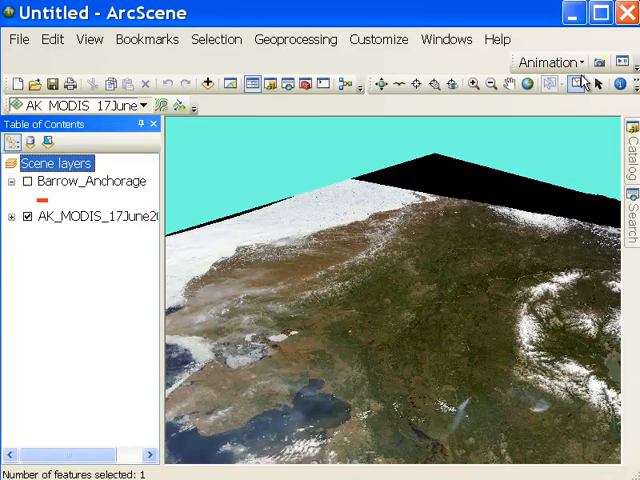
{"action": "left_click", "coordinate": [549, 62]}
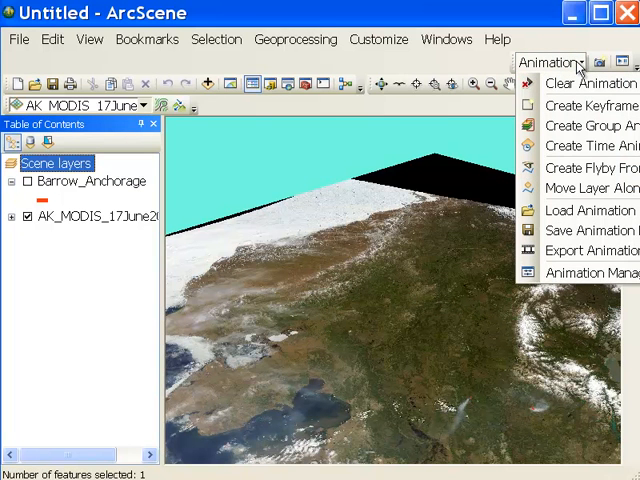
{"action": "mouse_move", "coordinate": [585, 167]}
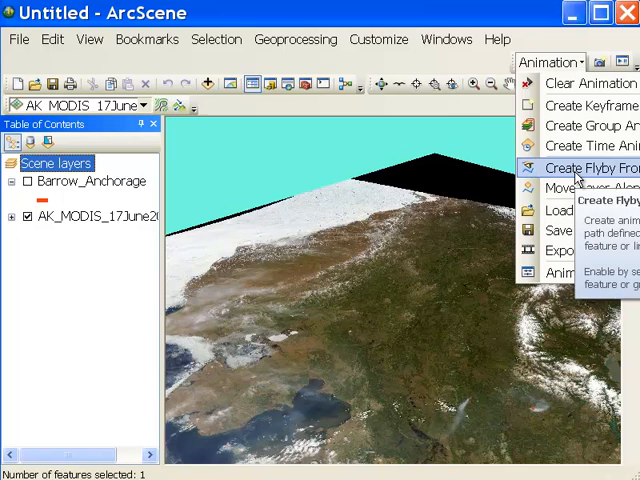
- Import a flyby along the selected route with a 50000 vertical offset
{"action": "left_click", "coordinate": [588, 167]}
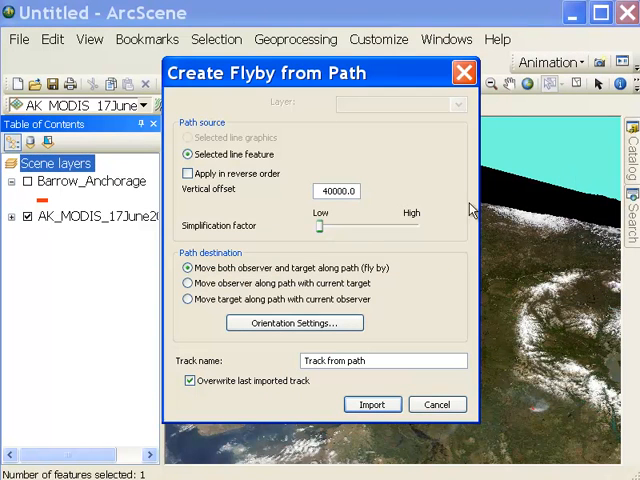
{"action": "mouse_move", "coordinate": [343, 205]}
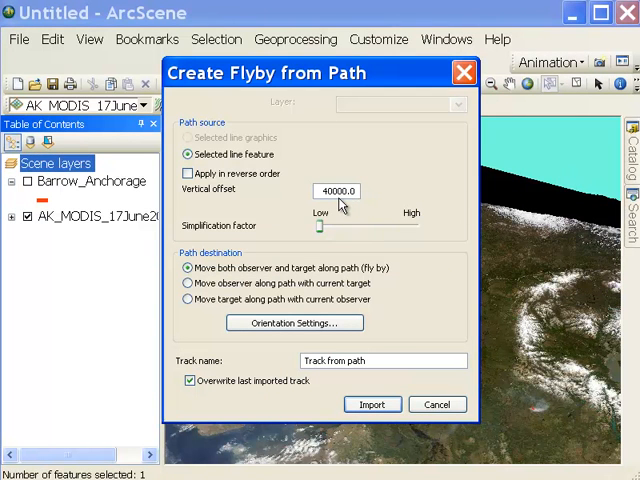
{"action": "left_click", "coordinate": [335, 191]}
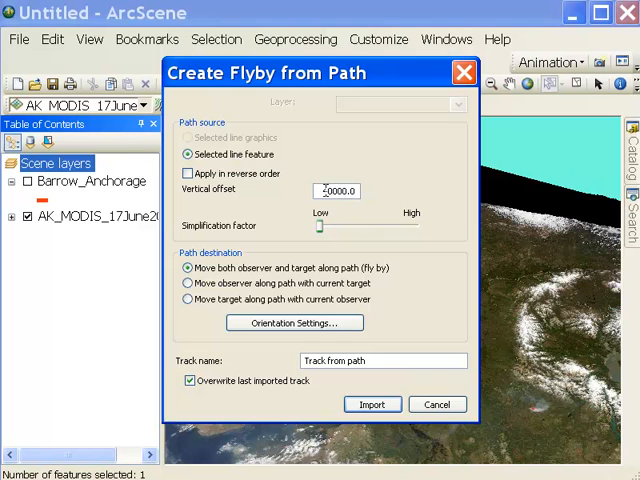
{"action": "triple_click", "coordinate": [337, 190]}
{"action": "type", "text": "5"}
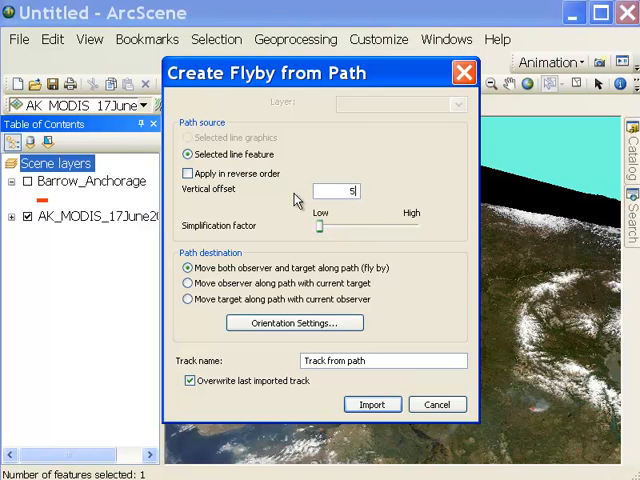
{"action": "type", "text": "0000"}
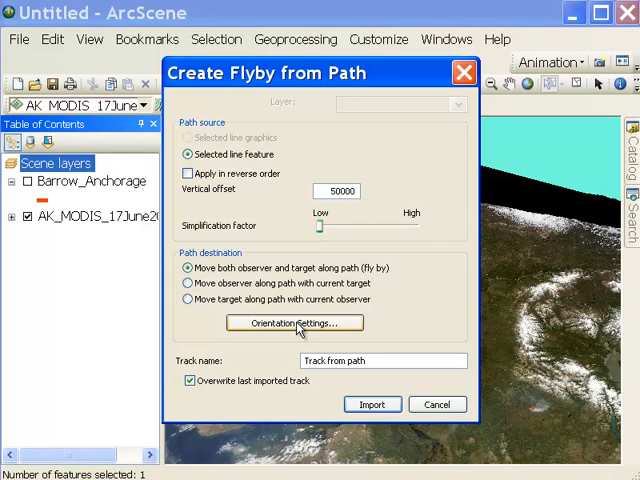
{"action": "left_click", "coordinate": [294, 322]}
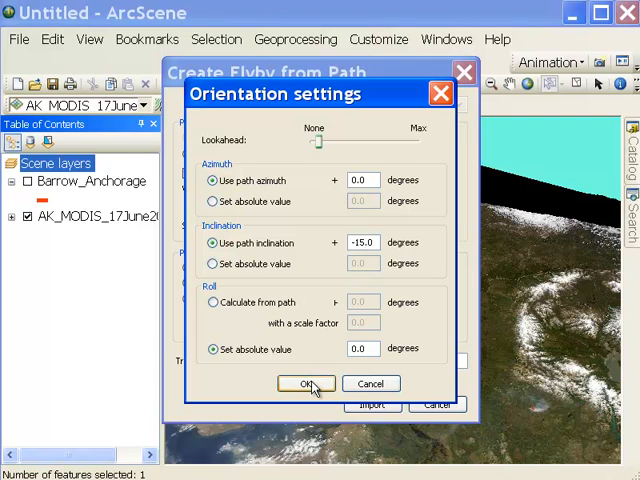
{"action": "left_click", "coordinate": [306, 383]}
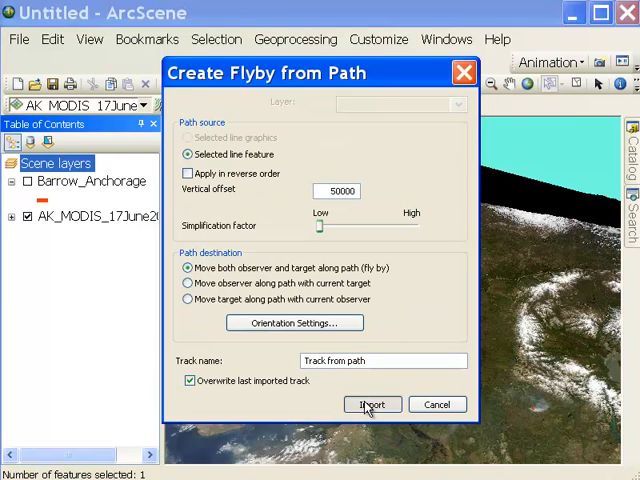
{"action": "left_click", "coordinate": [372, 404]}
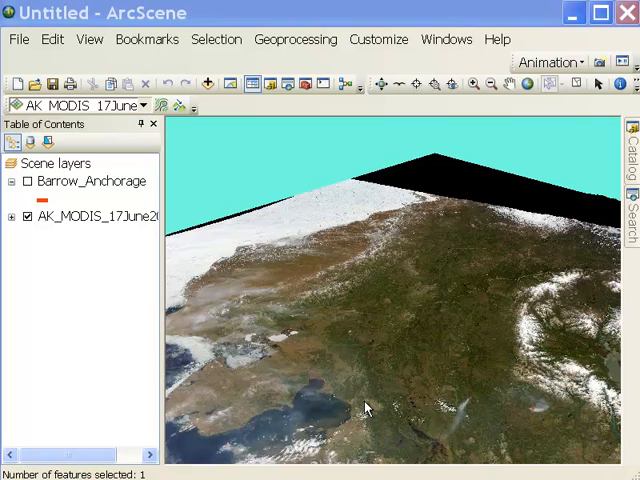
{"action": "mouse_move", "coordinate": [607, 212]}
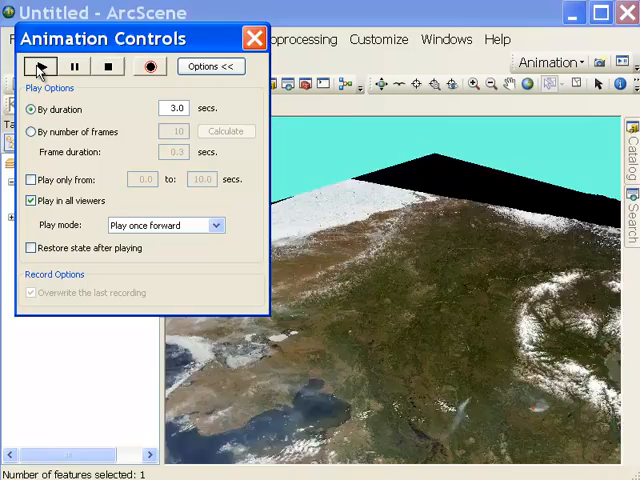
- Play the imported flyby twice to preview the camera path
{"action": "left_click", "coordinate": [40, 66]}
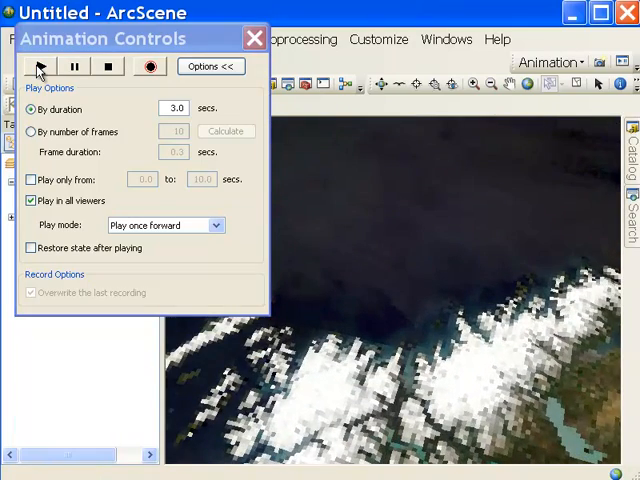
{"action": "left_click", "coordinate": [40, 66]}
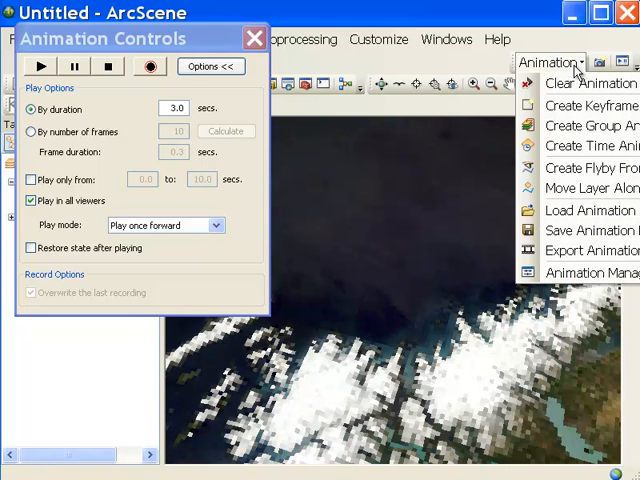
{"action": "mouse_move", "coordinate": [580, 167]}
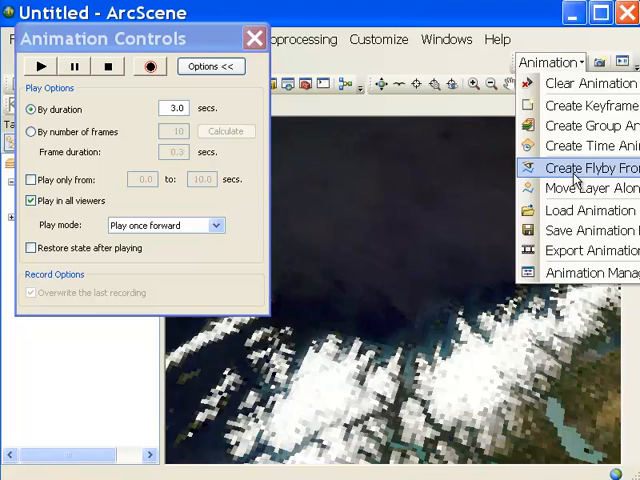
- Import and play a replacement flyby at 40000 offset, -45 inclination, then reopen Animation menu
{"action": "left_click", "coordinate": [590, 167]}
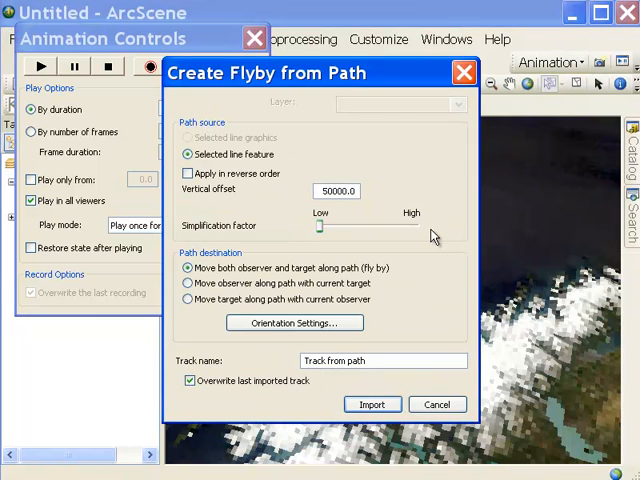
{"action": "left_click", "coordinate": [337, 191]}
{"action": "type", "text": "40000"}
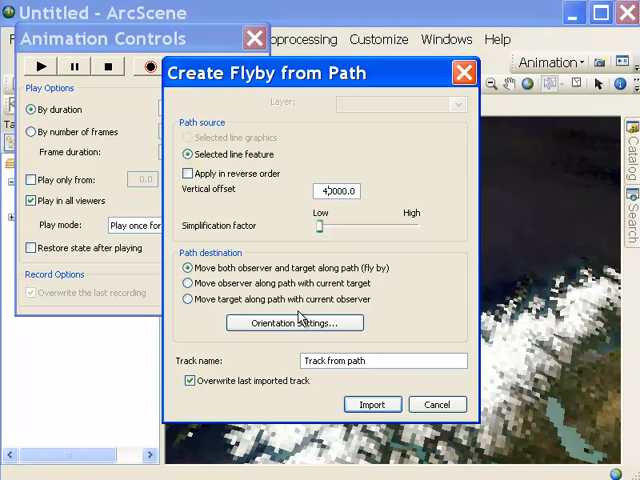
{"action": "left_click", "coordinate": [293, 322]}
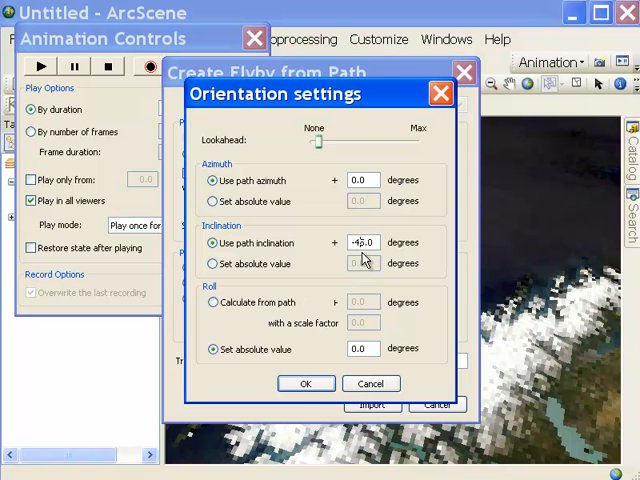
{"action": "left_click", "coordinate": [306, 383]}
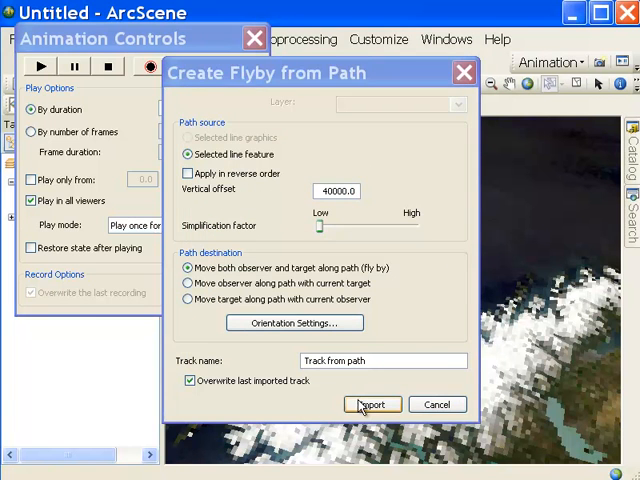
{"action": "left_click", "coordinate": [372, 404]}
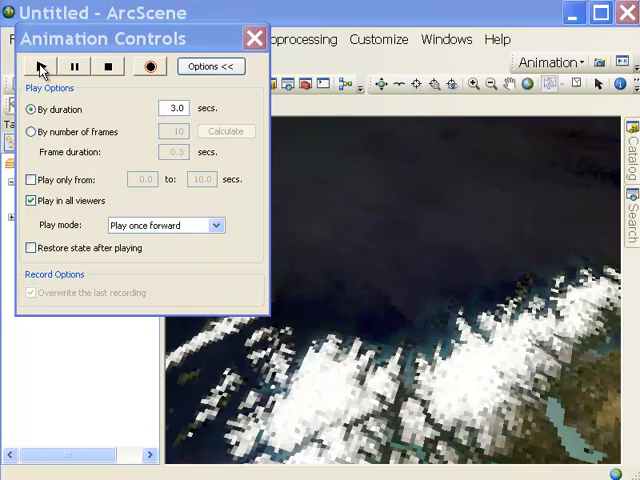
{"action": "left_click", "coordinate": [42, 66]}
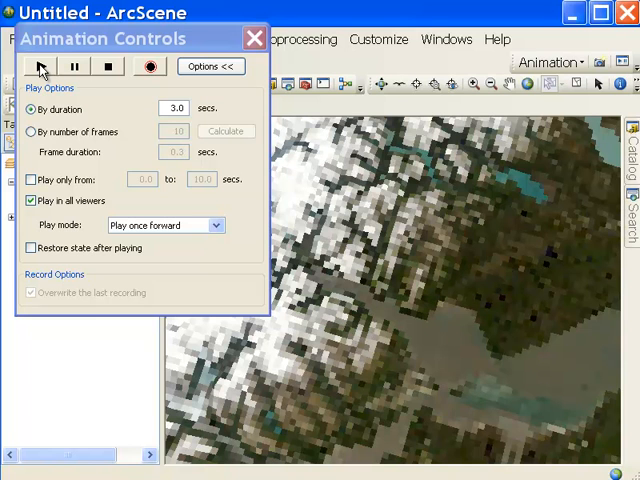
{"action": "mouse_move", "coordinate": [400, 102]}
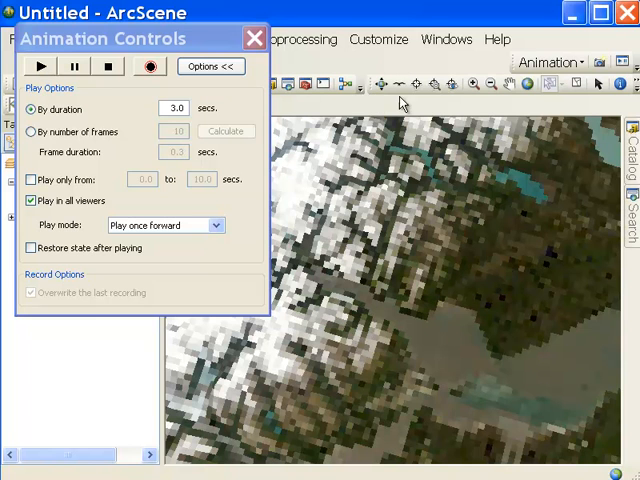
{"action": "left_click", "coordinate": [550, 62]}
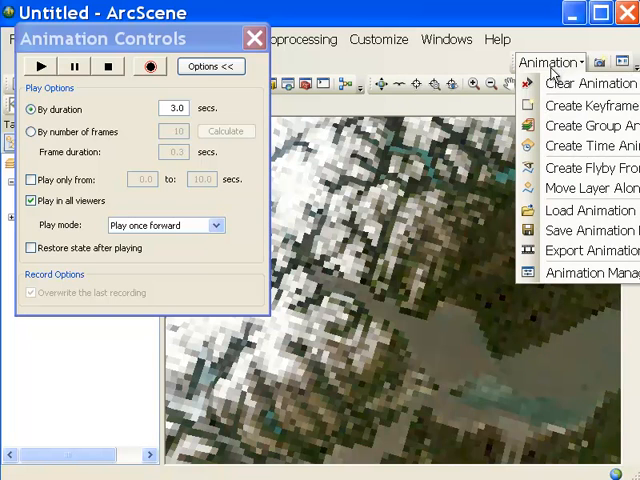
- Import and play a third flyby at 50000 offset, -63 inclination, then close controls
{"action": "left_click", "coordinate": [585, 167]}
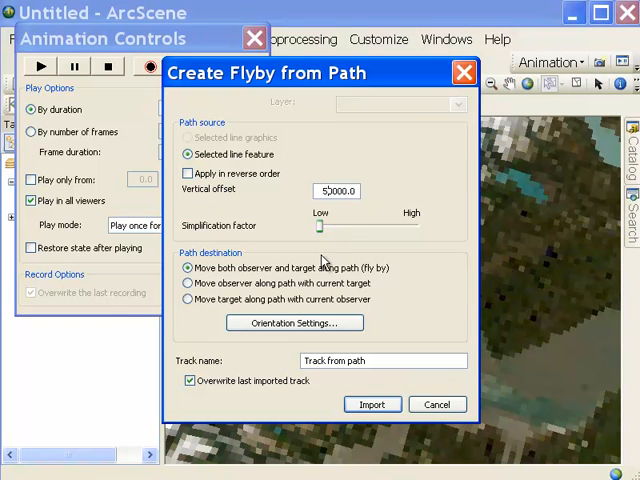
{"action": "left_click", "coordinate": [292, 322]}
{"action": "type", "text": "-63"}
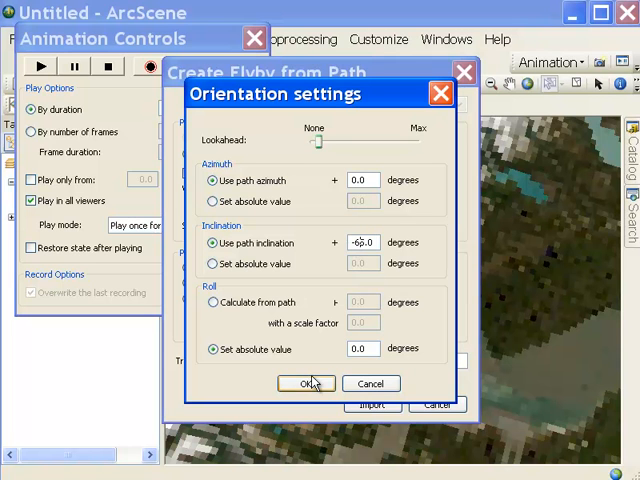
{"action": "left_click", "coordinate": [305, 383]}
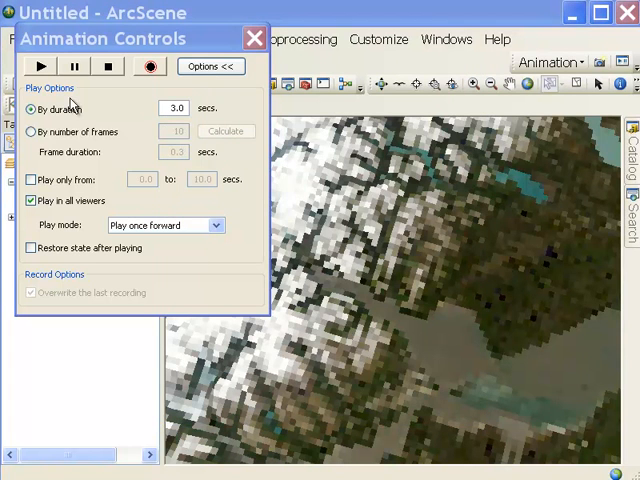
{"action": "left_click", "coordinate": [41, 66]}
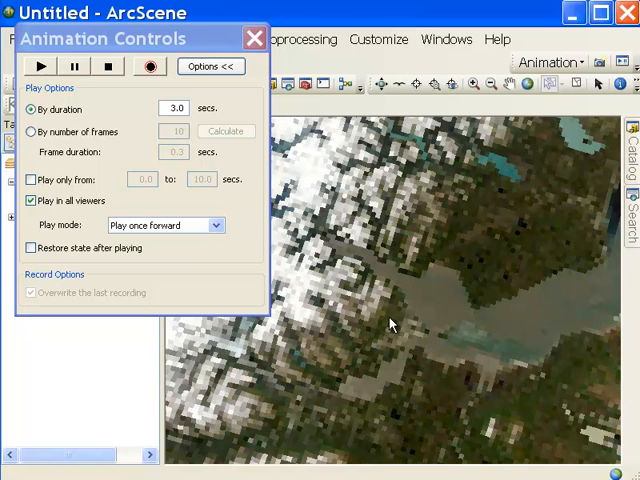
{"action": "mouse_move", "coordinate": [345, 315]}
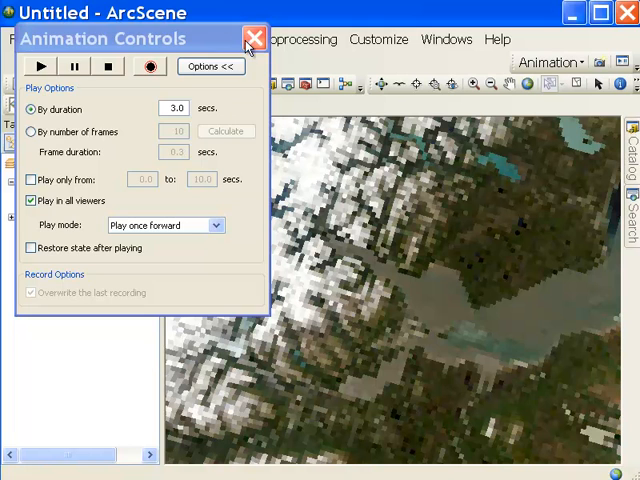
{"action": "left_click", "coordinate": [257, 38]}
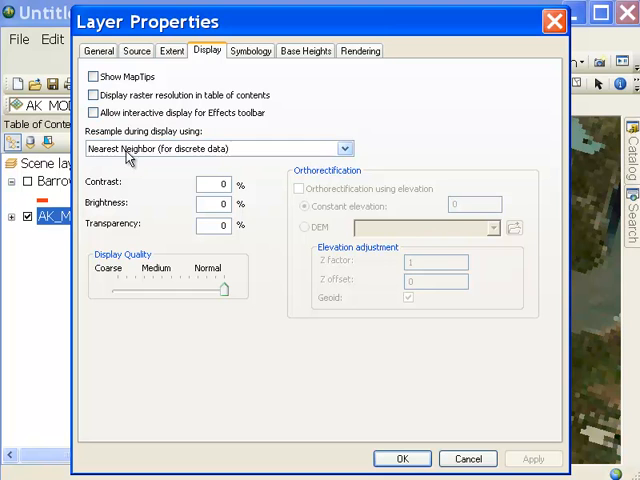
- Set the MODIS layer's display resampling to Bilinear Interpolation
{"action": "left_click", "coordinate": [345, 148]}
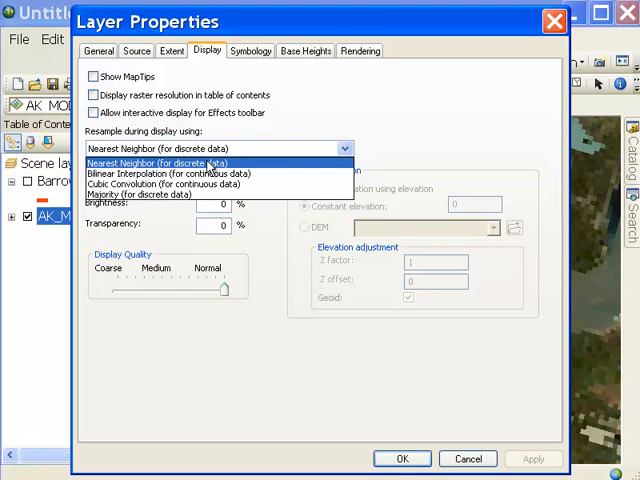
{"action": "left_click", "coordinate": [167, 173]}
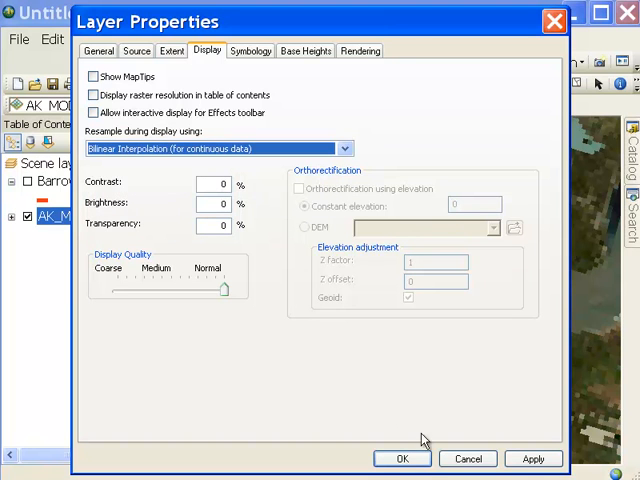
{"action": "left_click", "coordinate": [401, 458]}
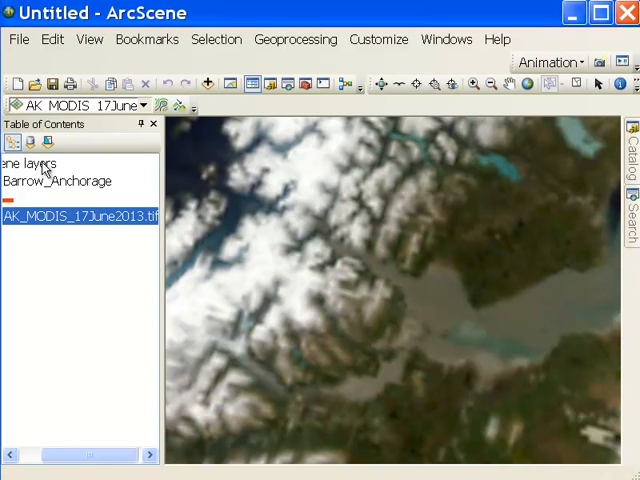
- Set the scene's vertical exaggeration to 10 and bring back the Animation Controls
{"action": "right_click", "coordinate": [25, 163]}
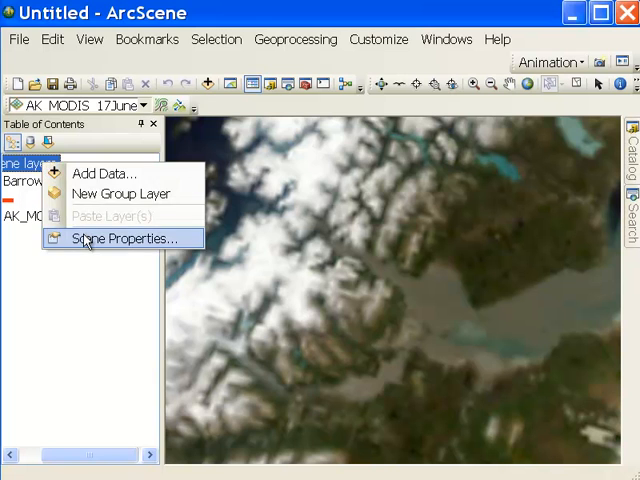
{"action": "left_click", "coordinate": [124, 238]}
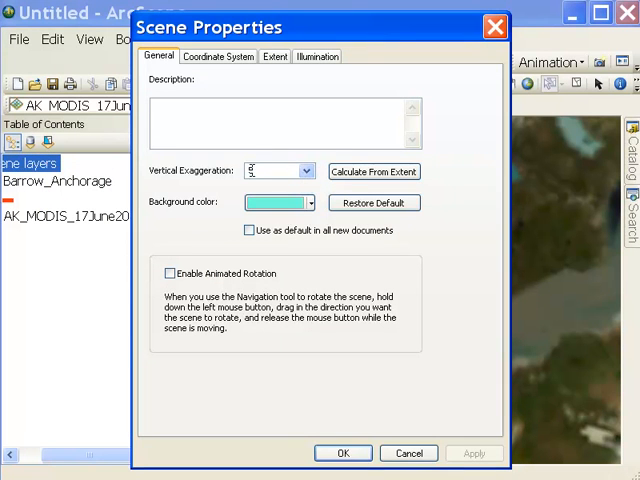
{"action": "left_click", "coordinate": [306, 171]}
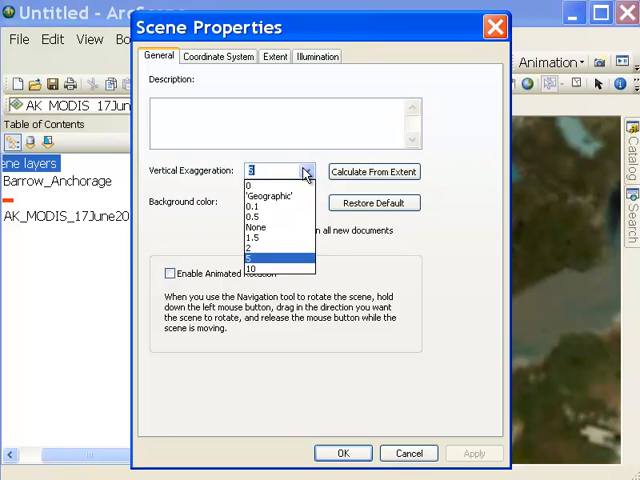
{"action": "left_click", "coordinate": [252, 267]}
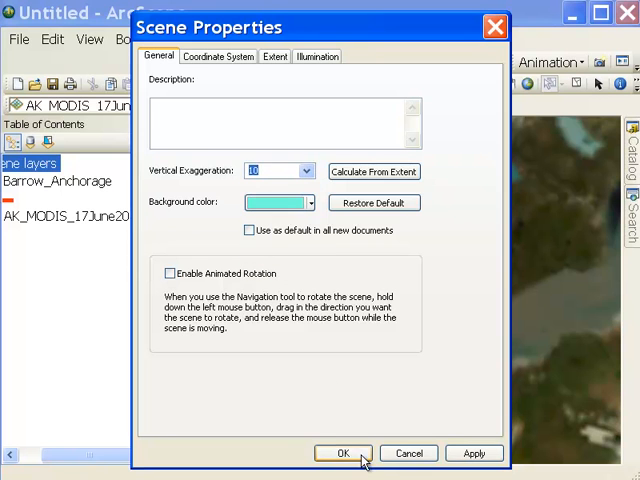
{"action": "left_click", "coordinate": [342, 453]}
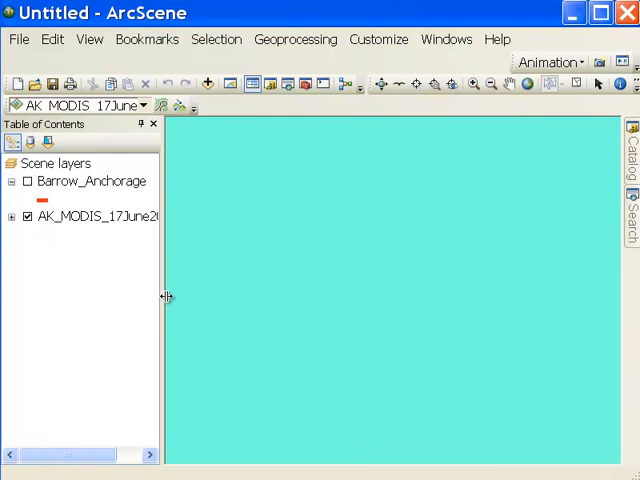
{"action": "left_click", "coordinate": [11, 65]}
{"action": "type", "text": "30"}
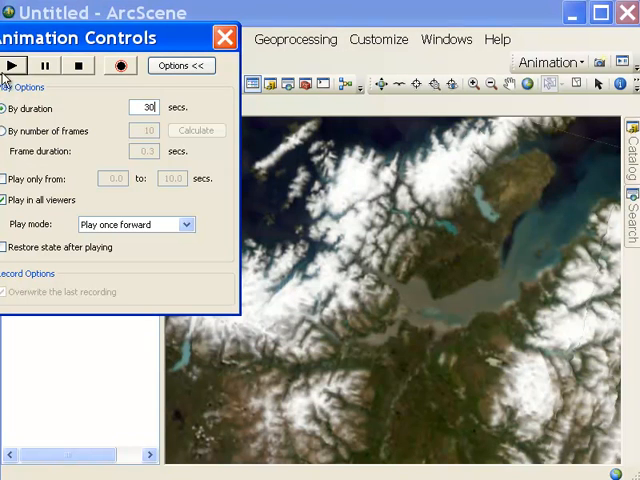
- Play the 30-second flyby preview from Animation Controls
{"action": "left_click", "coordinate": [13, 65]}
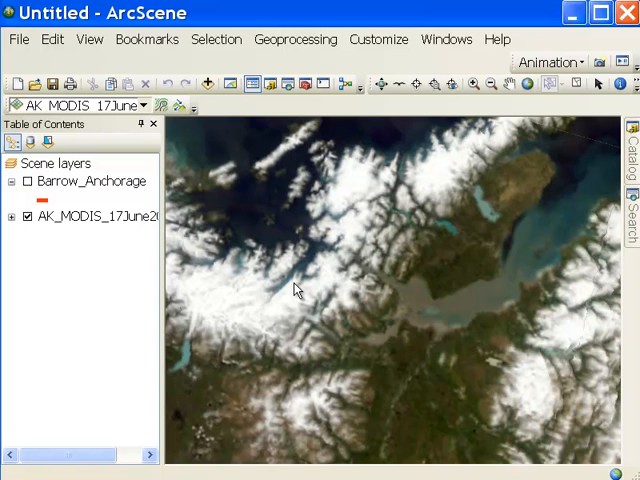
{"action": "mouse_move", "coordinate": [545, 112]}
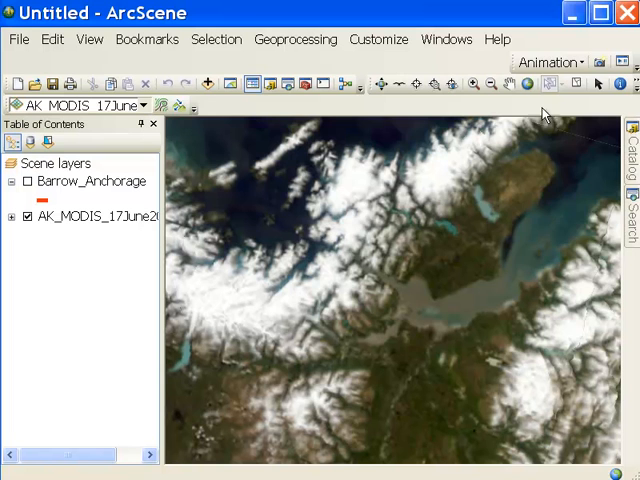
- Reopen Animation Controls from the Animation menu and replay the 30-second flyby
{"action": "left_click", "coordinate": [548, 62]}
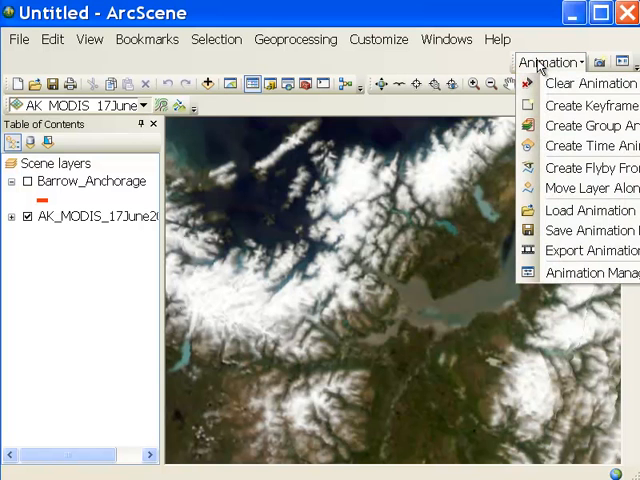
{"action": "left_click", "coordinate": [590, 168]}
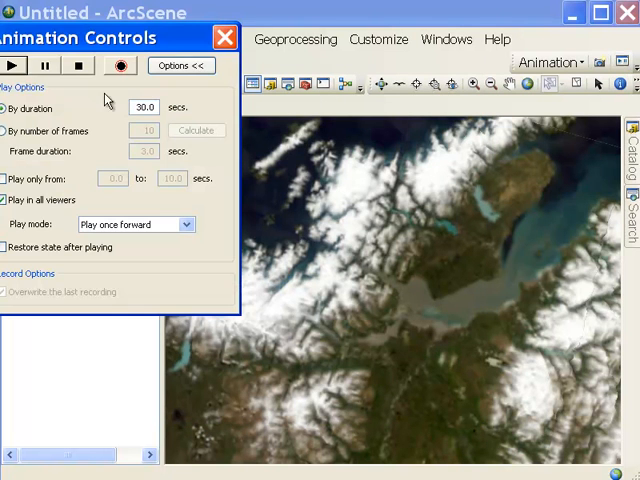
{"action": "left_click", "coordinate": [12, 65]}
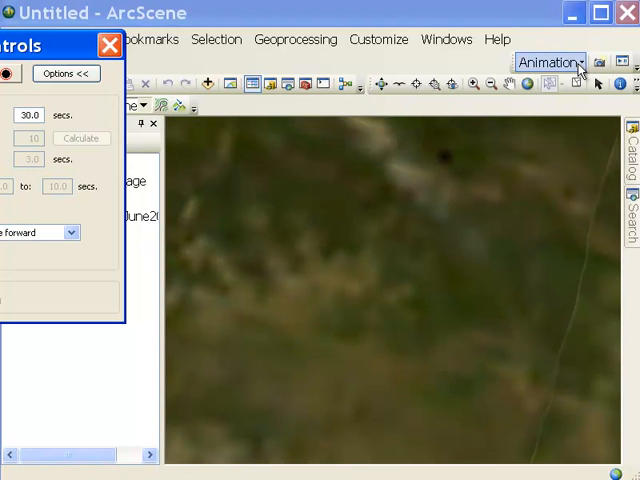
- Import a new flyby from the selected path with a 40000 vertical offset
{"action": "left_click", "coordinate": [548, 62]}
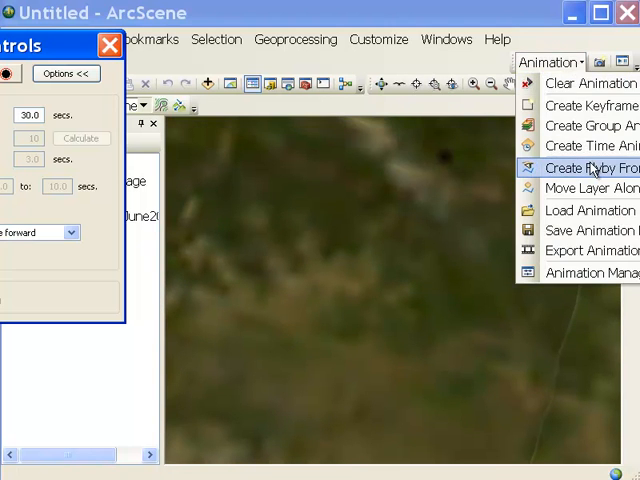
{"action": "left_click", "coordinate": [590, 167]}
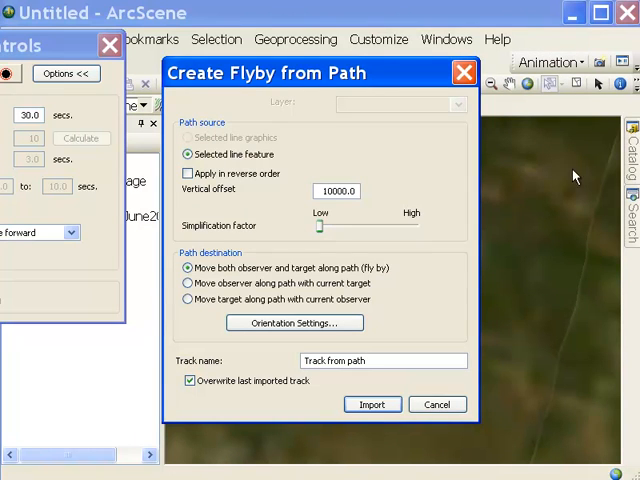
{"action": "left_click", "coordinate": [336, 190]}
{"action": "type", "text": "40000"}
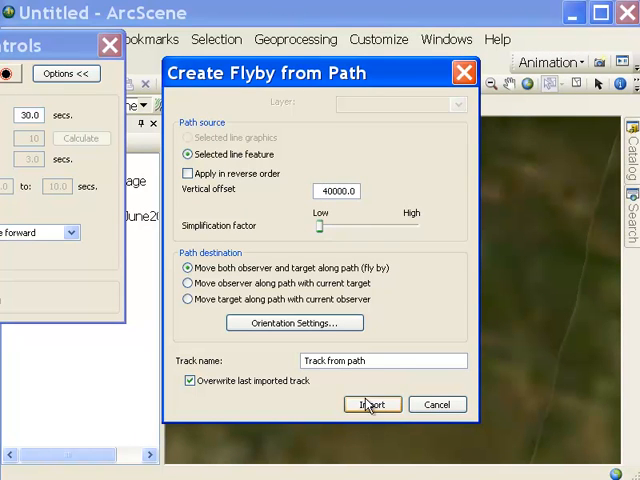
{"action": "left_click", "coordinate": [372, 404]}
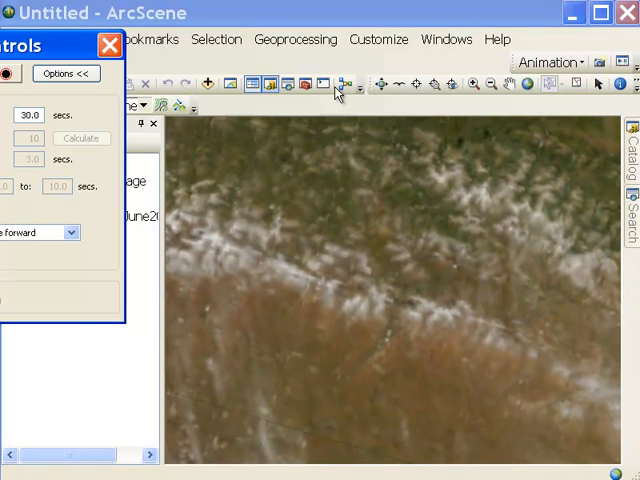
{"action": "left_click", "coordinate": [550, 62]}
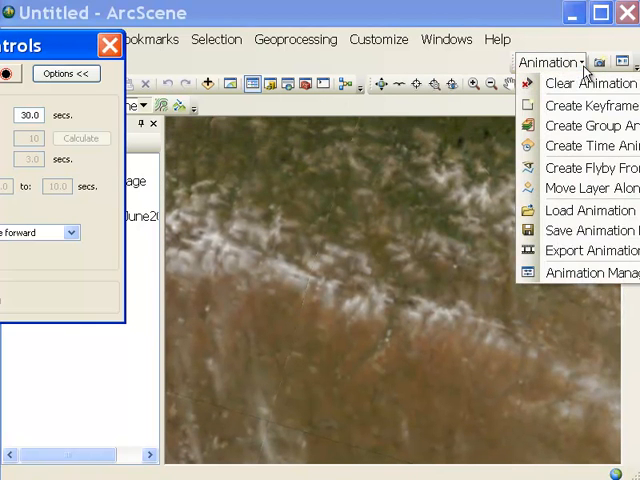